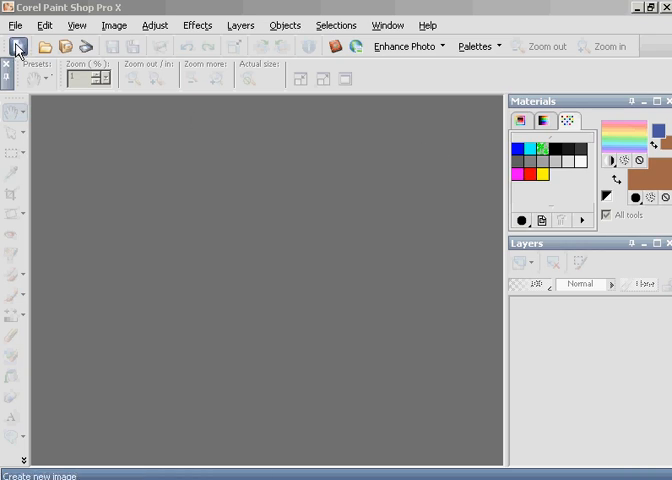
# - Create a new transparent raster image, 11.7 by 8.3 inches landscape, and start opening a desktop file
pyautogui.click(16, 46)
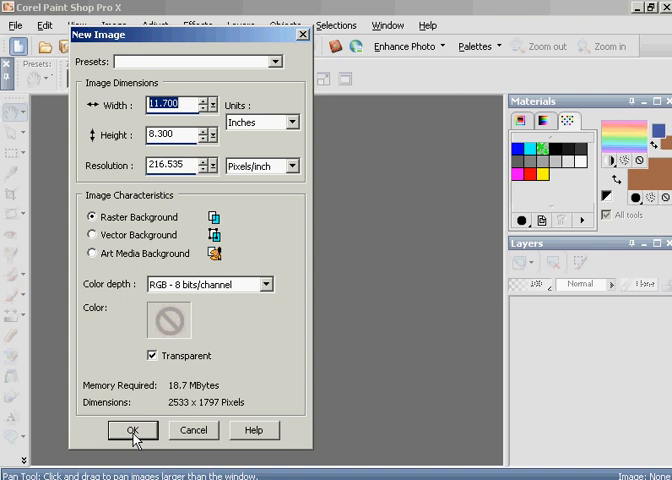
pyautogui.click(132, 430)
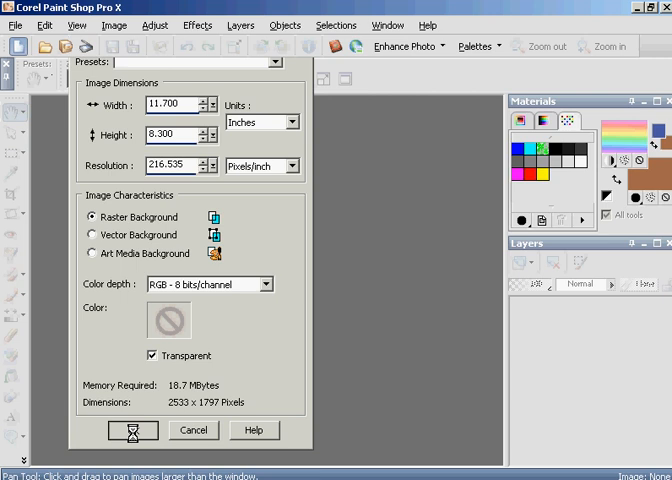
pyautogui.click(132, 430)
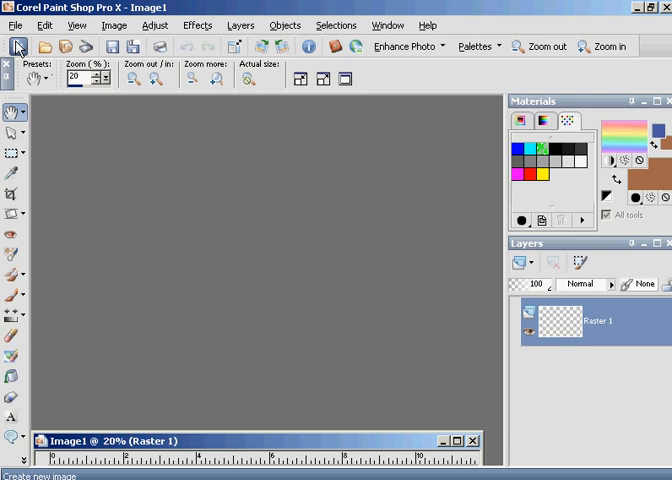
pyautogui.click(18, 46)
pyautogui.write('5.8')
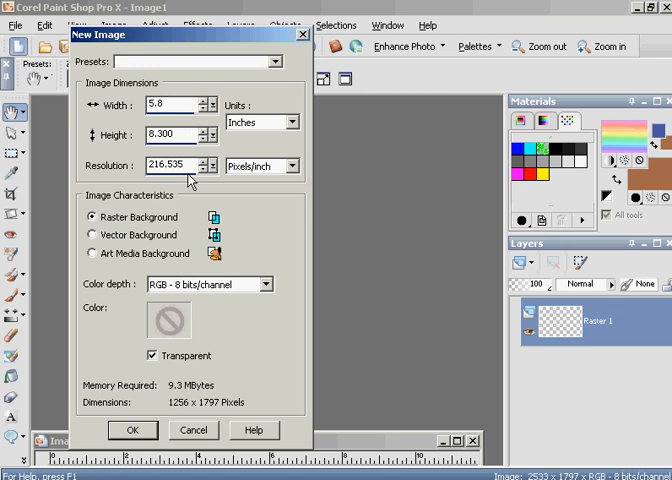
pyautogui.click(132, 430)
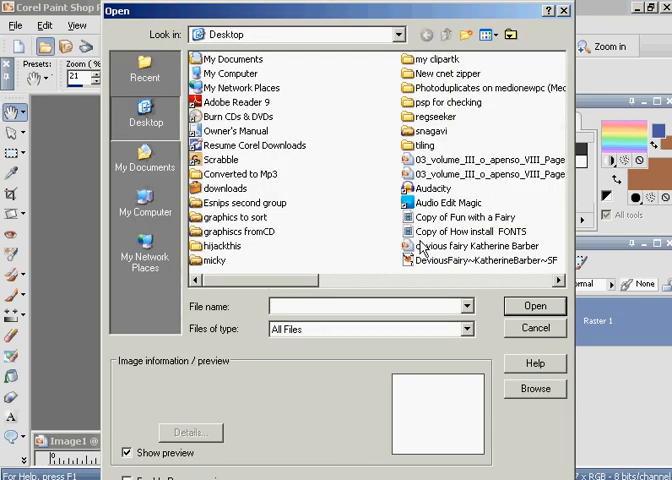
# - Open the fairy picture from the desktop as a second image
pyautogui.click(470, 246)
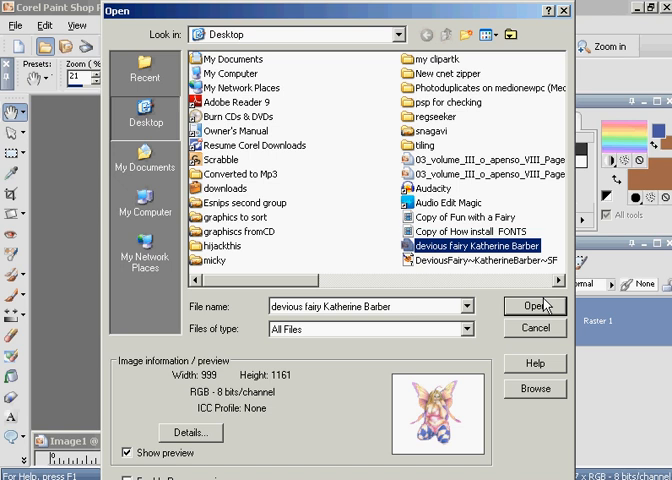
pyautogui.click(536, 306)
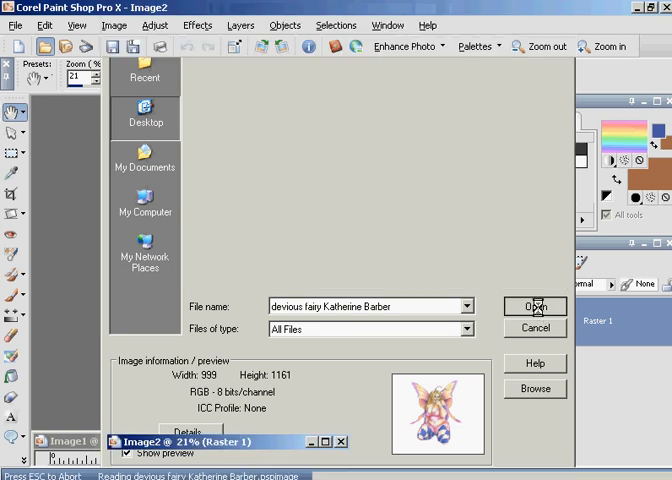
pyautogui.click(536, 308)
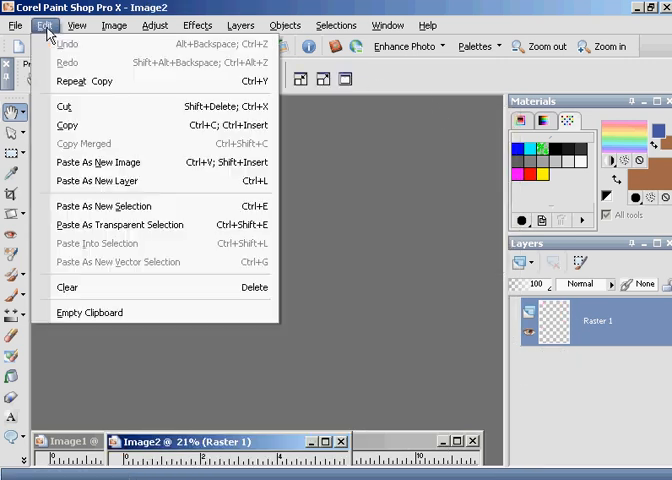
pyautogui.moveTo(98, 162)
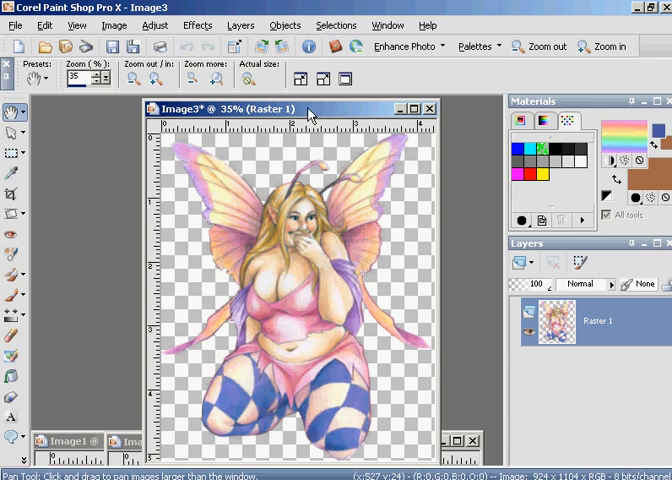
pyautogui.moveTo(496, 204)
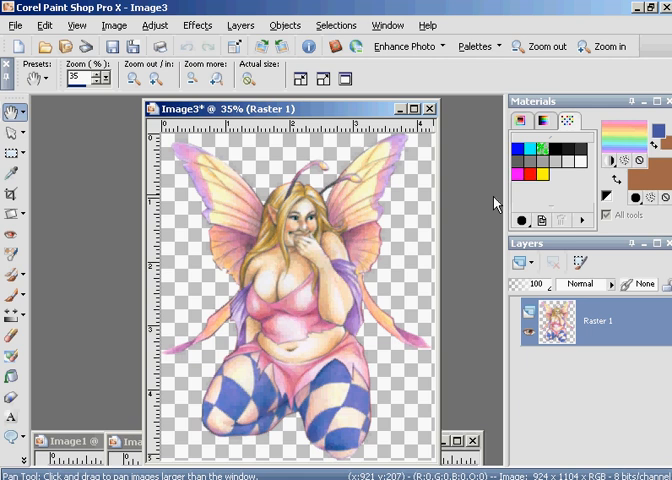
pyautogui.moveTo(484, 272)
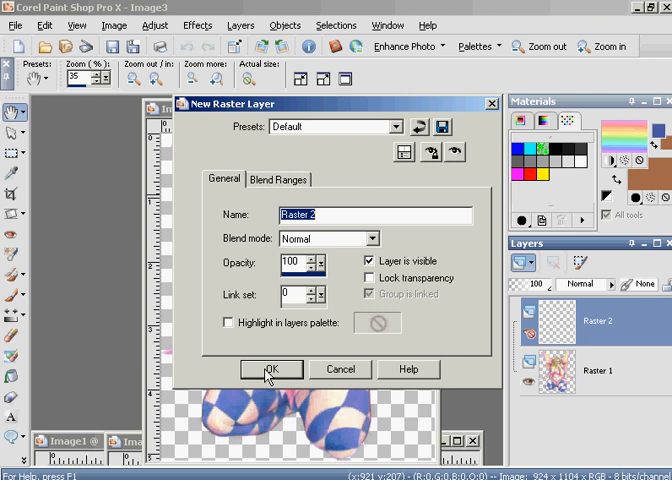
# - Confirm the new empty raster layer with default settings above the fairy
pyautogui.click(272, 368)
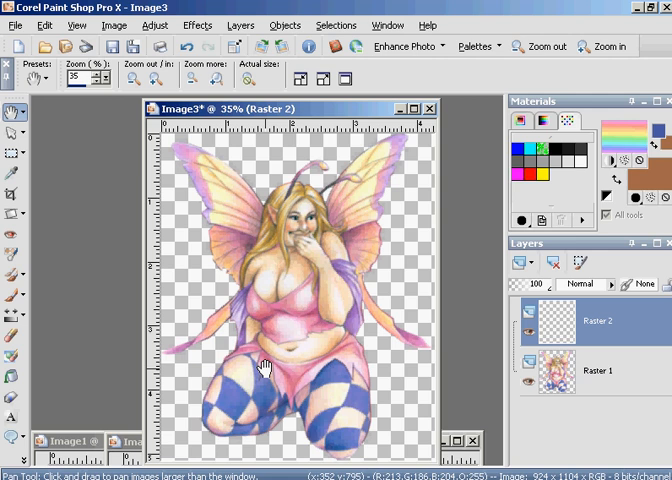
pyautogui.moveTo(512, 78)
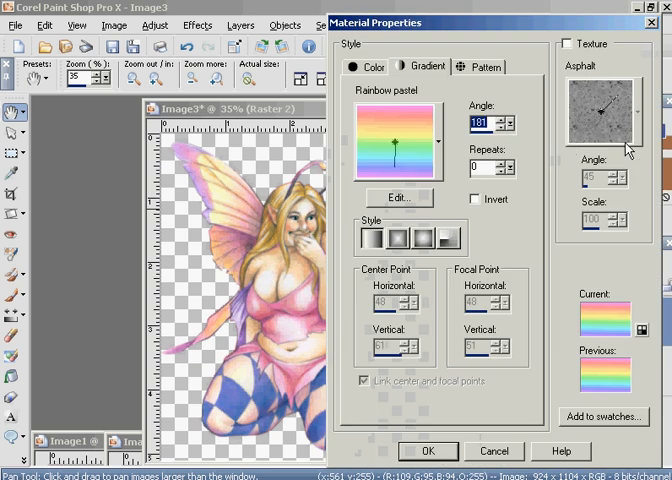
# - Browse the Materials colour and gradient library options for the foreground swatch
pyautogui.click(372, 66)
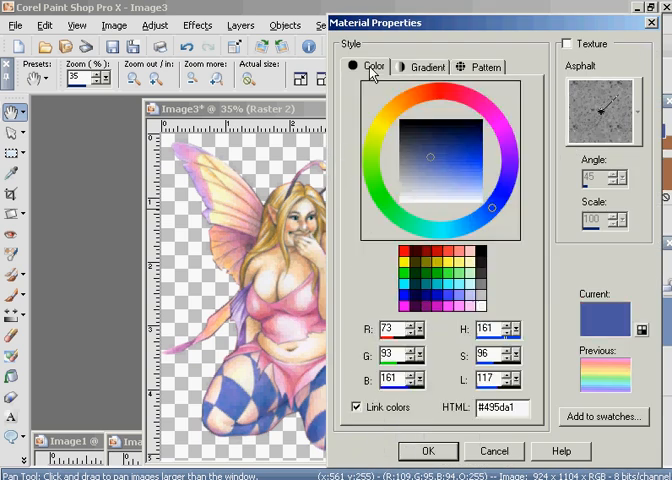
pyautogui.click(420, 66)
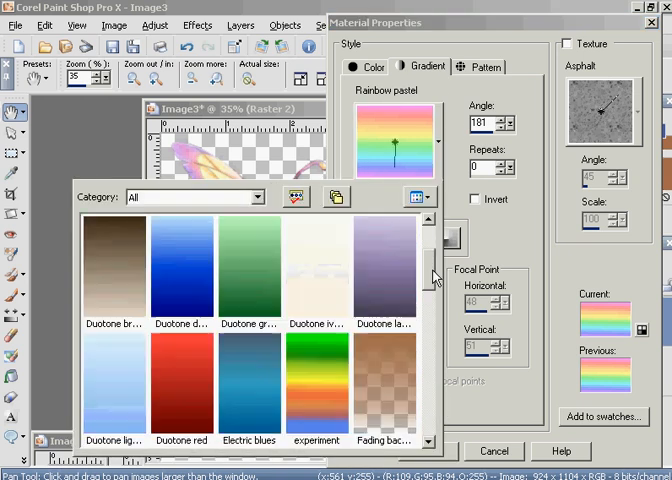
pyautogui.scroll(-3)
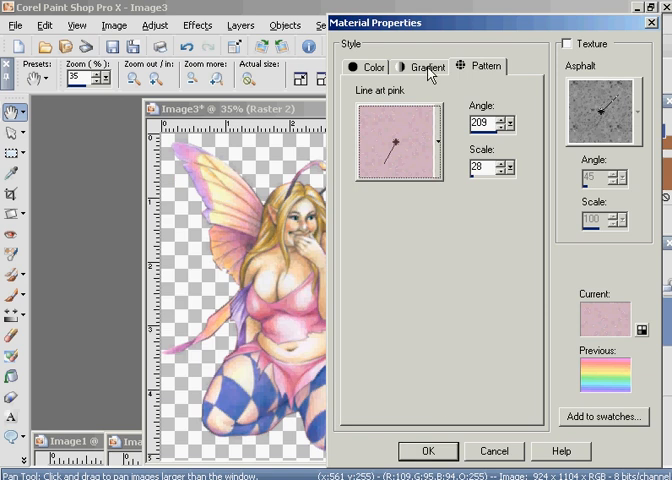
pyautogui.click(426, 66)
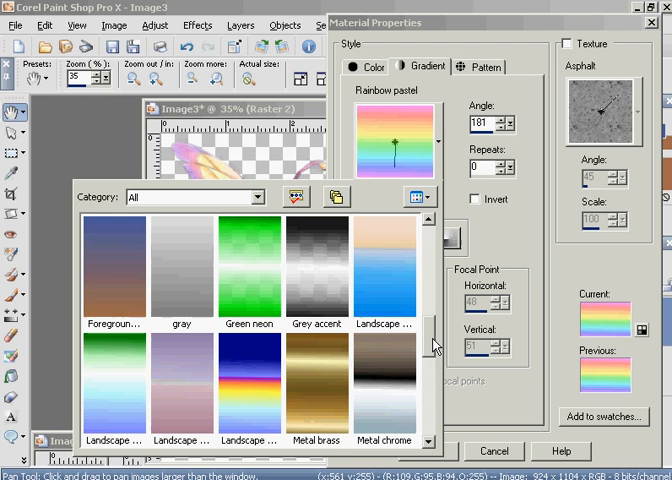
# - Pick the blue Multi-aqua gradient as the current fill material
pyautogui.scroll(-3)
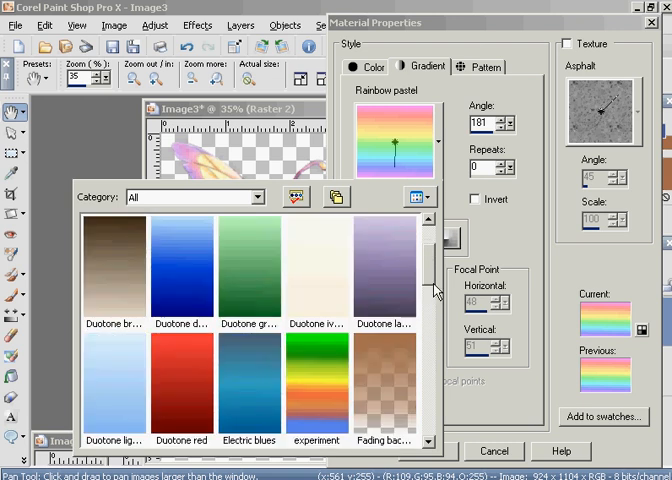
pyautogui.scroll(-3)
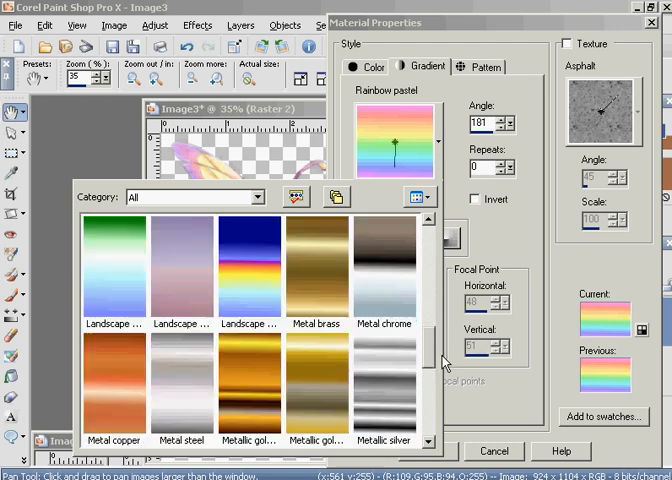
pyautogui.click(384, 384)
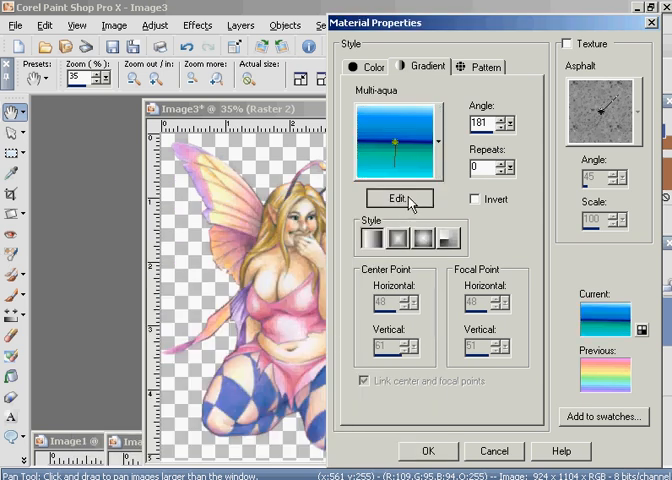
# - Edit the gradient into 'fairy', repositioning a colour stop for the pink-to-blue blend
pyautogui.click(398, 198)
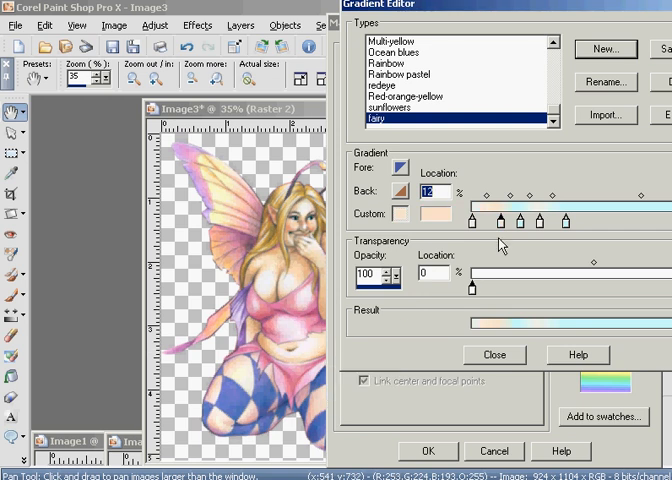
pyautogui.moveTo(520, 218); pyautogui.dragTo(582, 218)
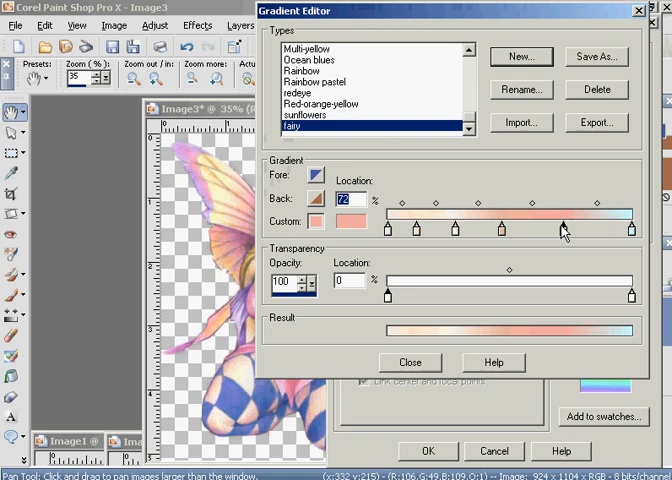
pyautogui.moveTo(224, 344)
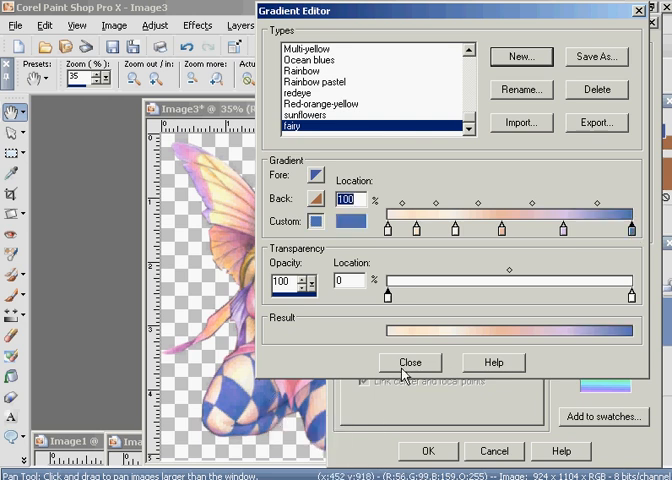
# - Accept the 'fairy' gradient and flood-fill the empty layer beneath the fairy with it
pyautogui.click(408, 362)
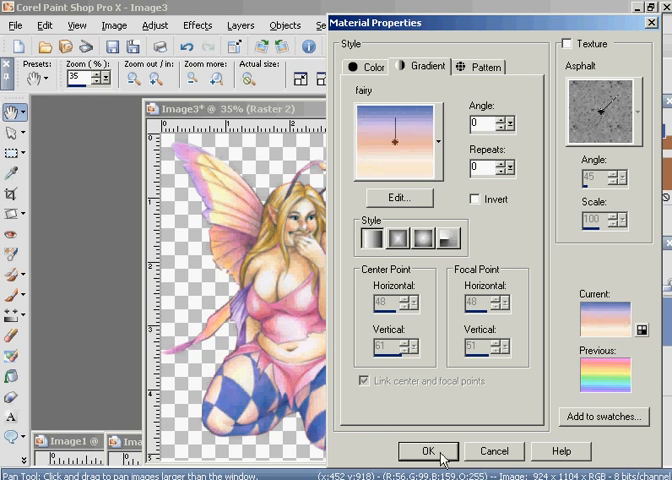
pyautogui.click(428, 452)
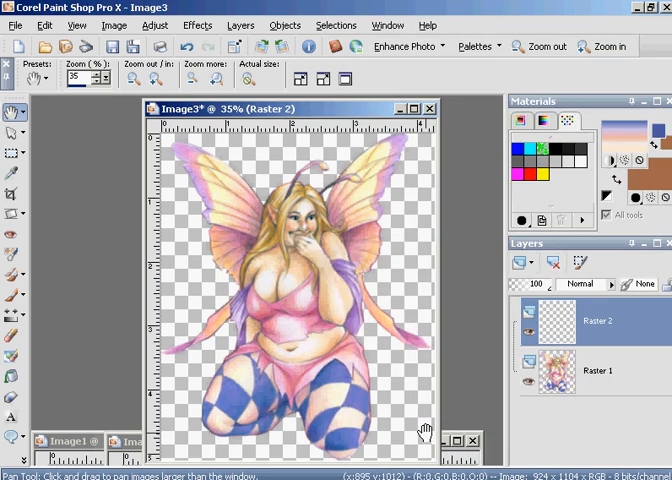
pyautogui.click(16, 380)
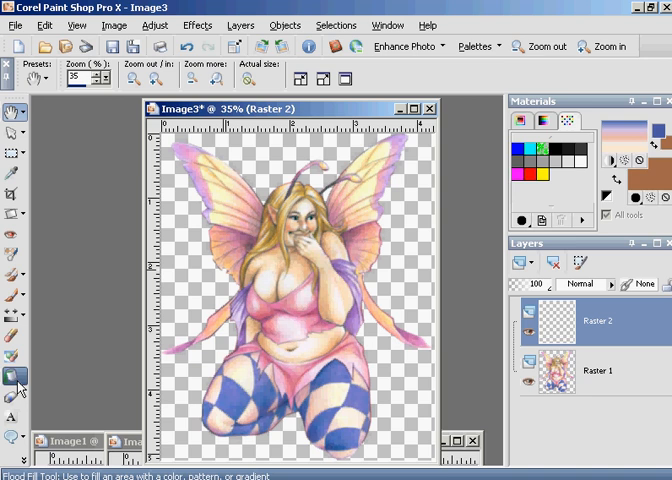
pyautogui.click(16, 380)
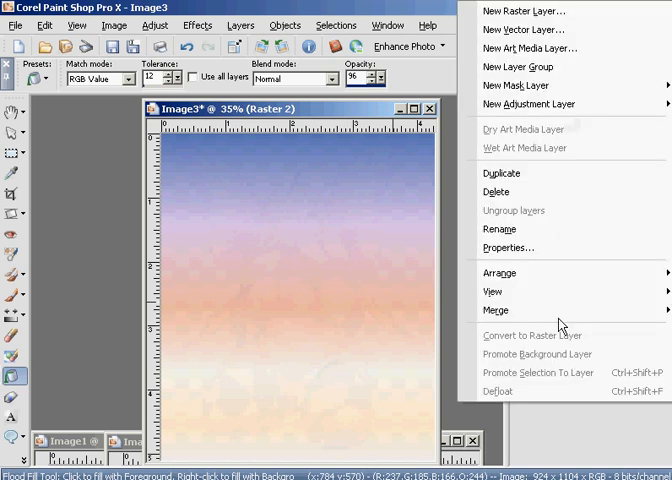
pyautogui.moveTo(500, 272)
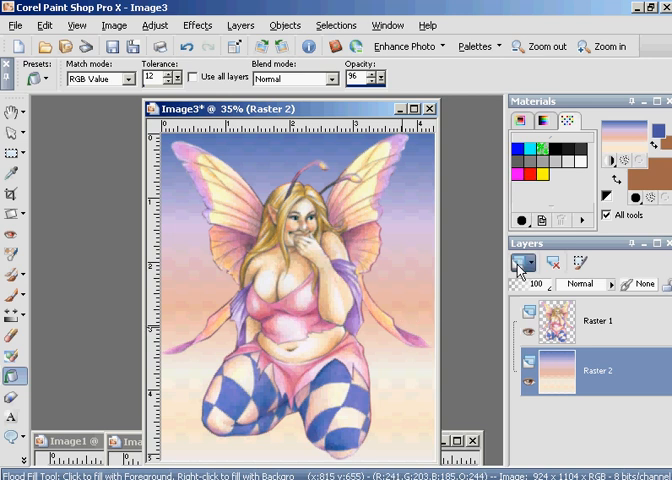
# - Add another empty raster layer with default settings
pyautogui.click(520, 264)
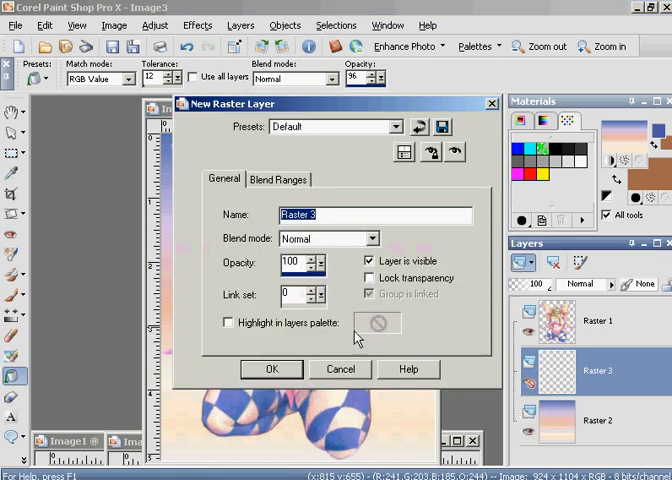
pyautogui.click(272, 368)
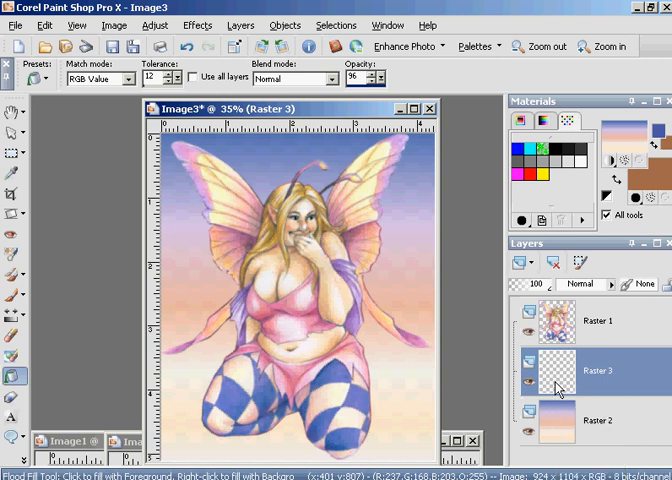
# - Load a white flower picture tube and start painting flowers at the bottom left
pyautogui.doubleClick(598, 370)
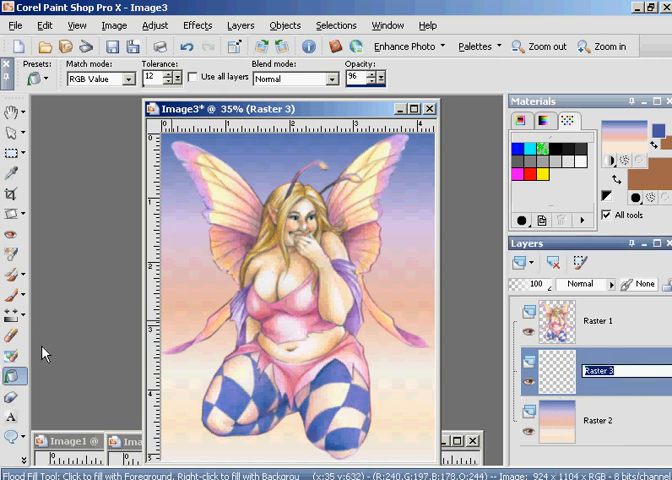
pyautogui.click(12, 404)
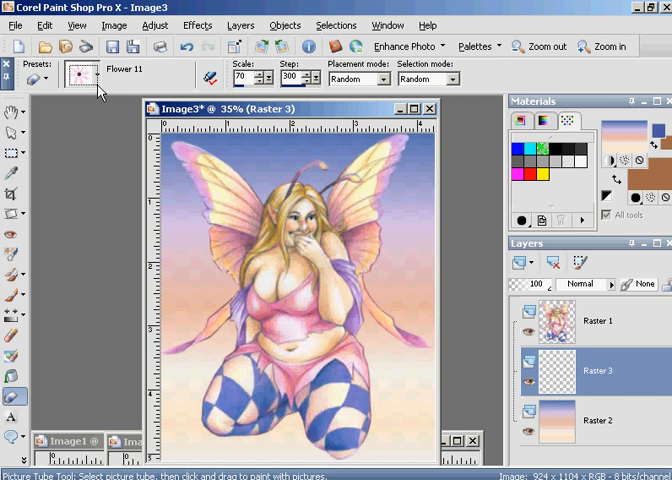
pyautogui.click(100, 76)
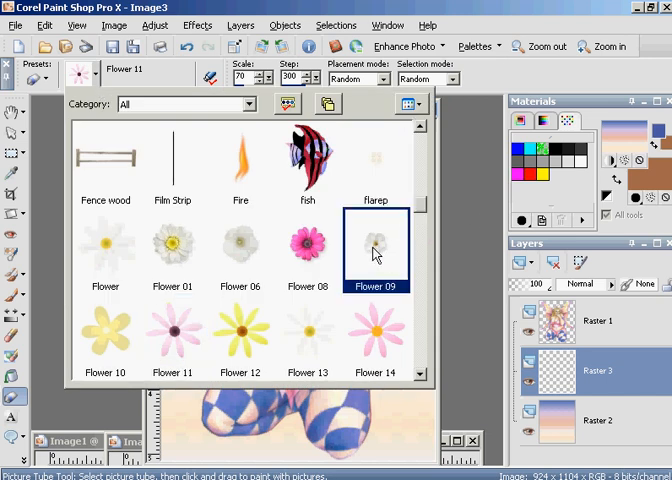
pyautogui.click(240, 248)
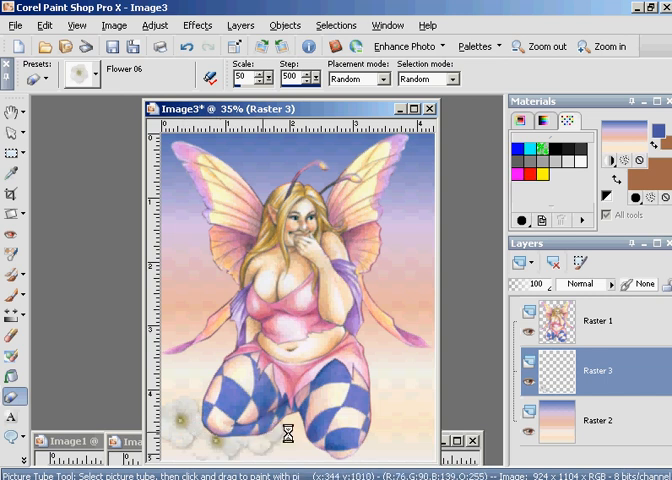
pyautogui.click(400, 410)
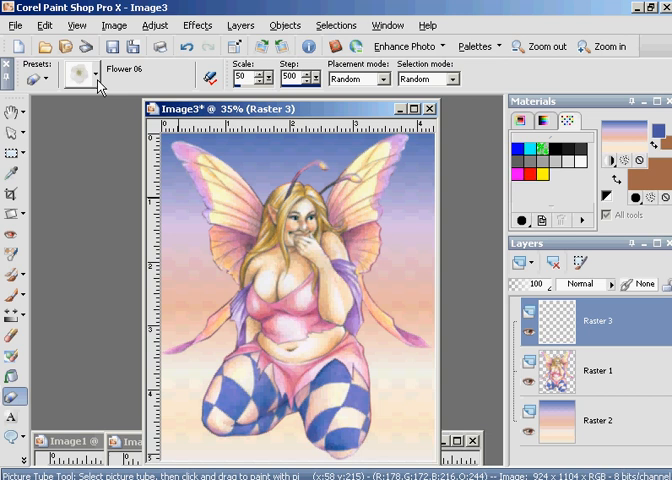
pyautogui.moveTo(358, 108)
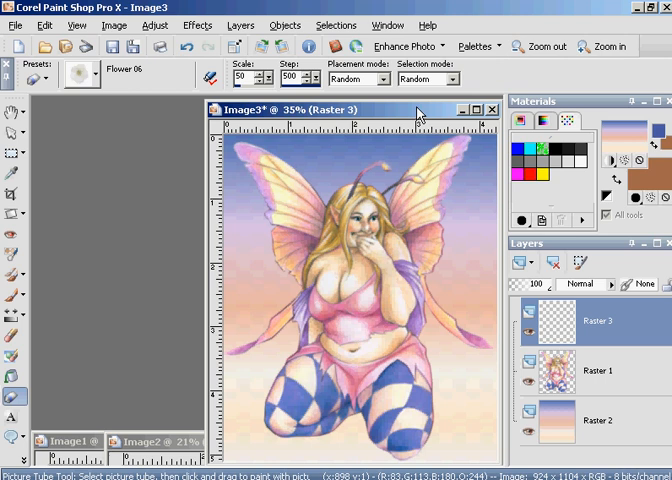
# - Copy the merged fairy picture and paste it into Image2 as a new layer
pyautogui.rightClick(418, 112)
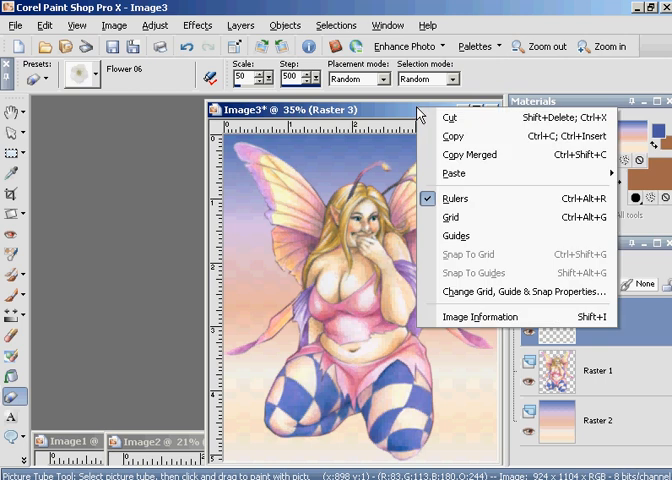
pyautogui.moveTo(470, 154)
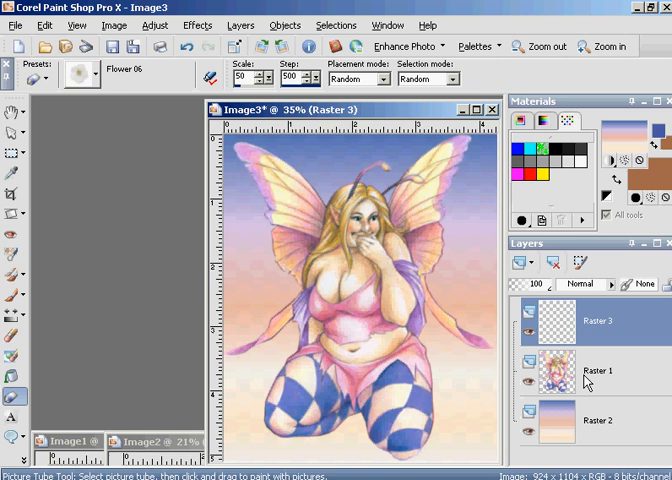
pyautogui.moveTo(598, 430)
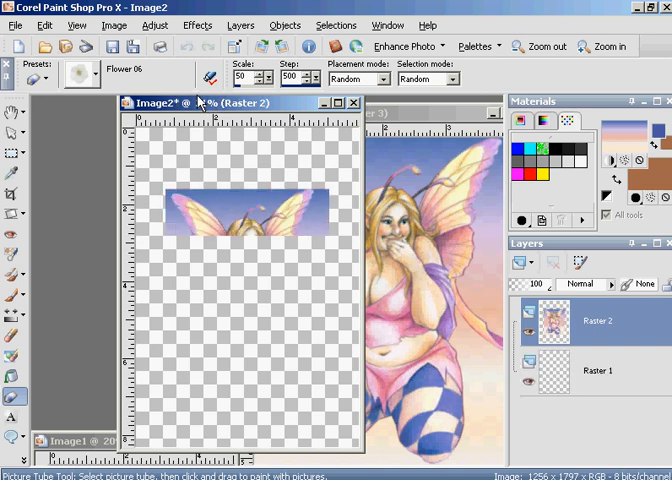
pyautogui.click(44, 24)
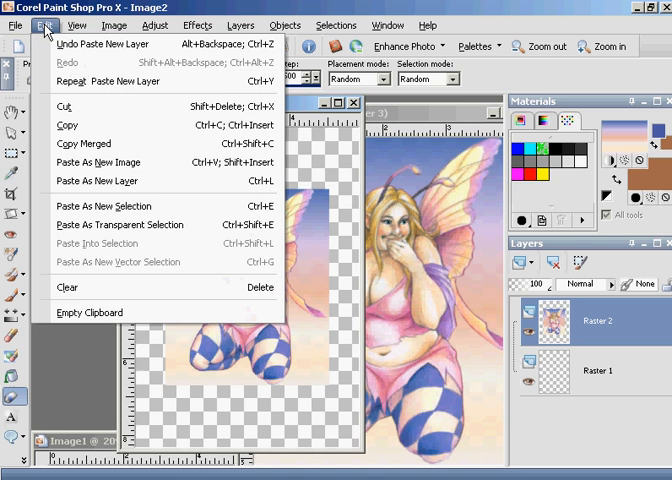
pyautogui.moveTo(122, 180)
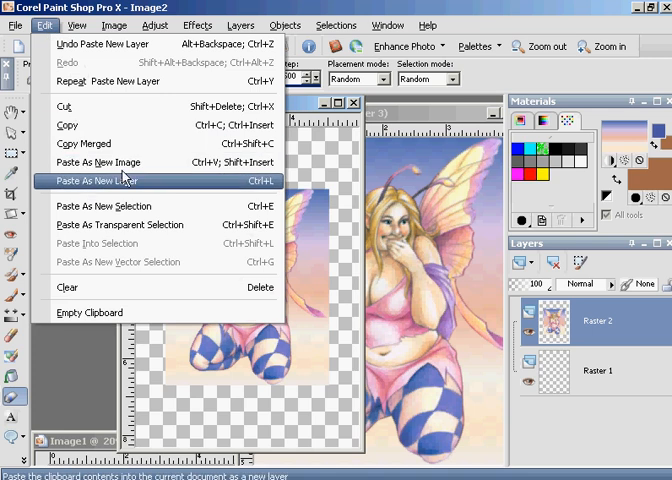
pyautogui.click(96, 180)
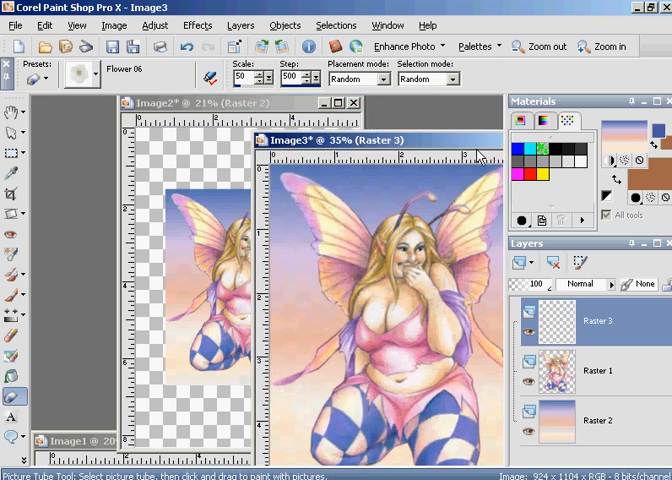
# - On Image2's bottom layer, reverse the 'fairy' gradient's angle and confirm it as fill
pyautogui.moveTo(390, 140); pyautogui.dragTo(476, 364)
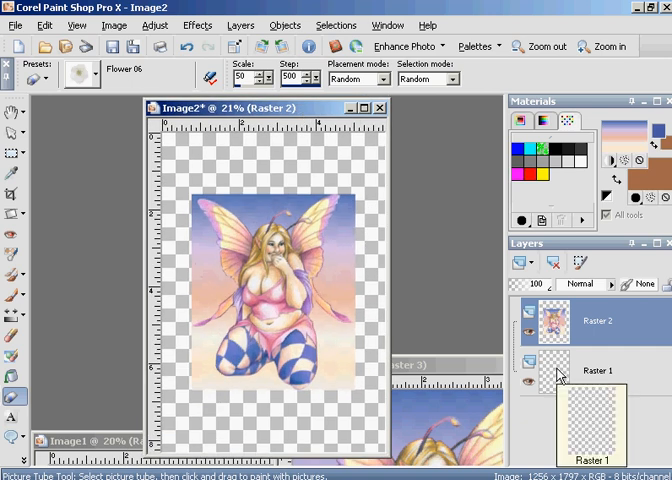
pyautogui.click(600, 372)
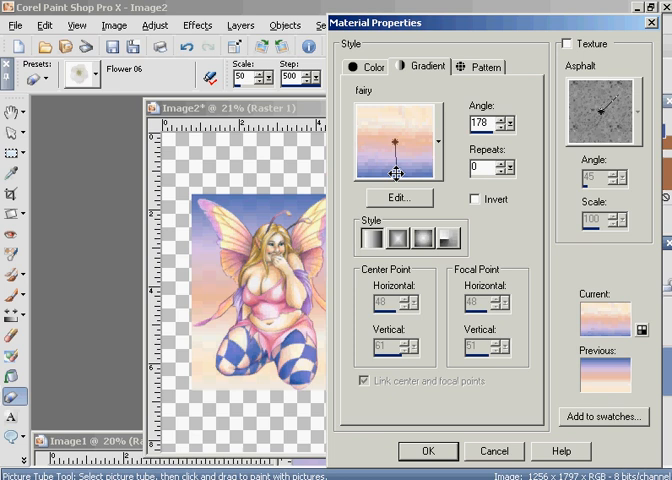
pyautogui.click(516, 118)
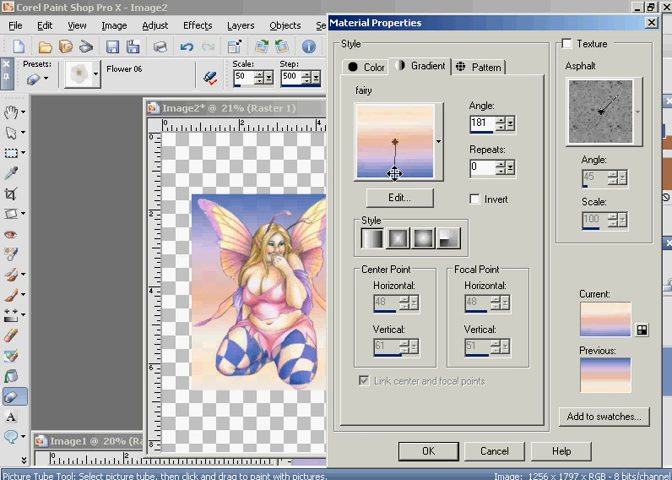
pyautogui.click(508, 120)
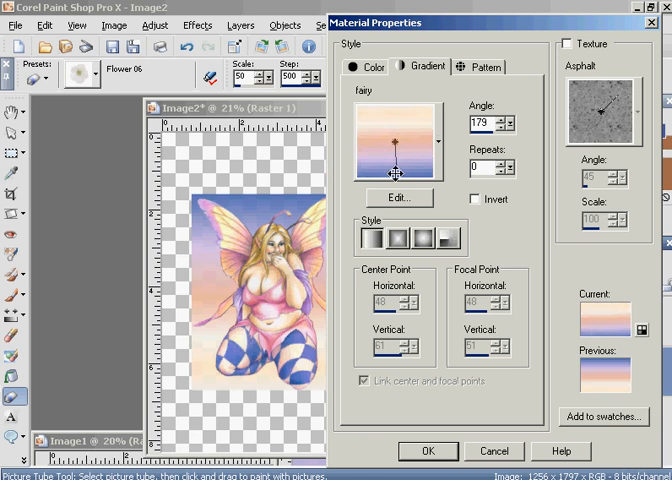
pyautogui.click(428, 452)
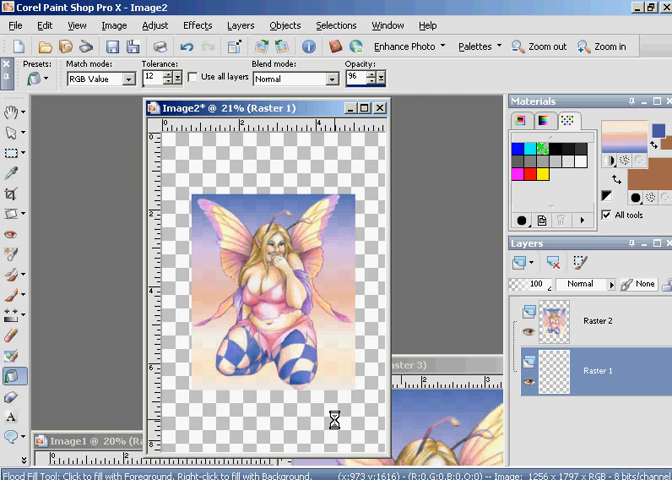
# - Flood-fill Image2's bottom layer with the reversed pink-blue gradient
pyautogui.click(340, 416)
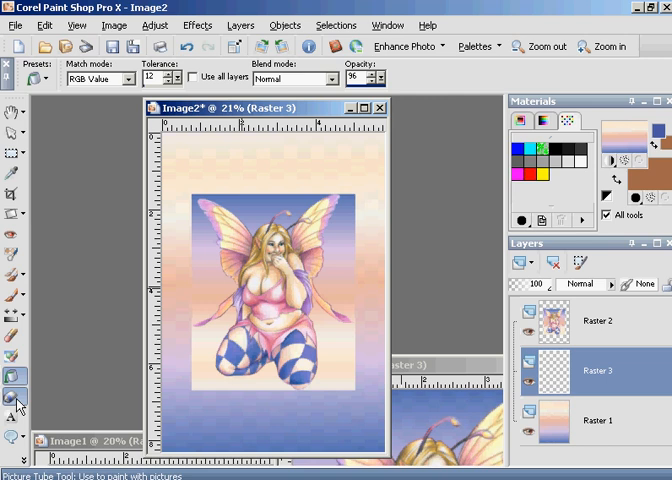
# - Select the Flower 11 picture tube and bring the new flower layer to the top
pyautogui.click(14, 396)
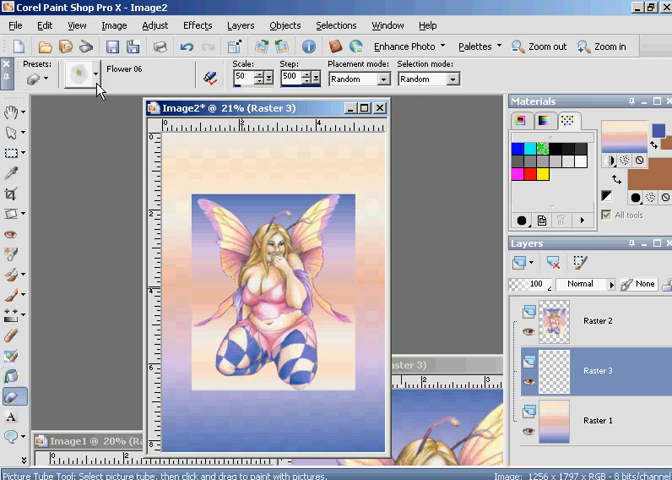
pyautogui.click(92, 76)
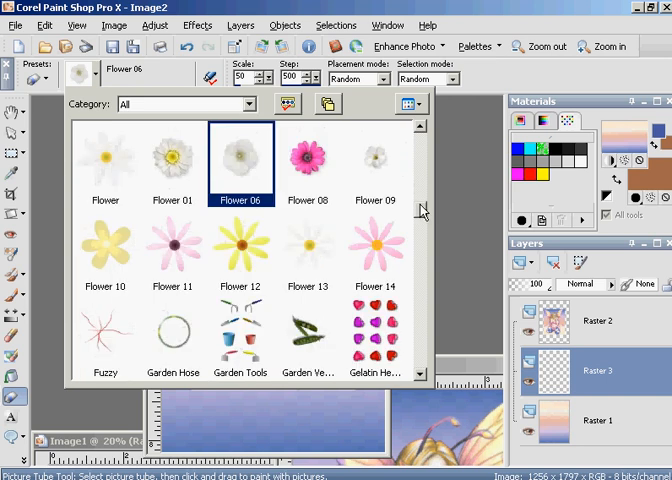
pyautogui.click(308, 244)
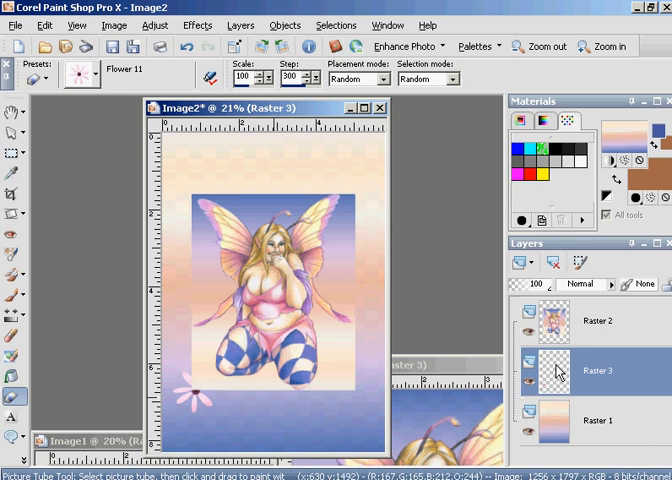
pyautogui.click(240, 24)
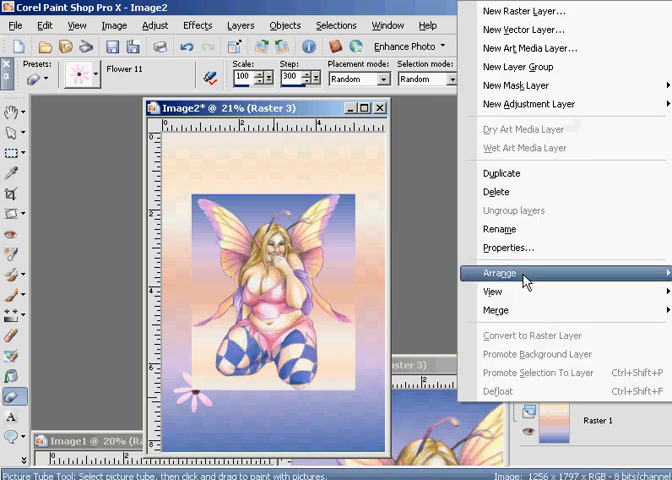
pyautogui.click(500, 272)
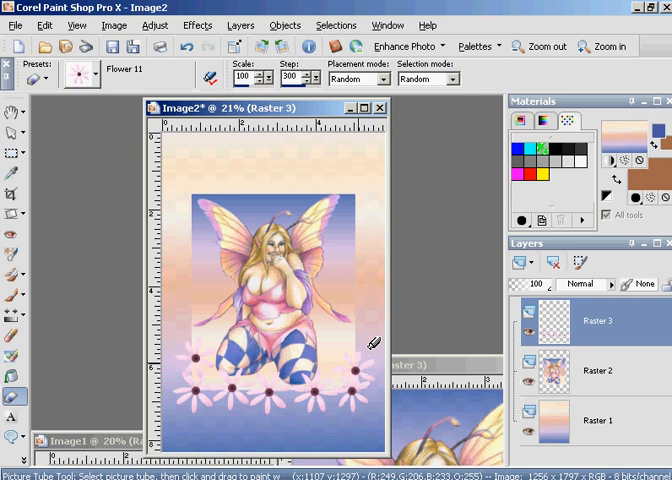
pyautogui.moveTo(372, 294)
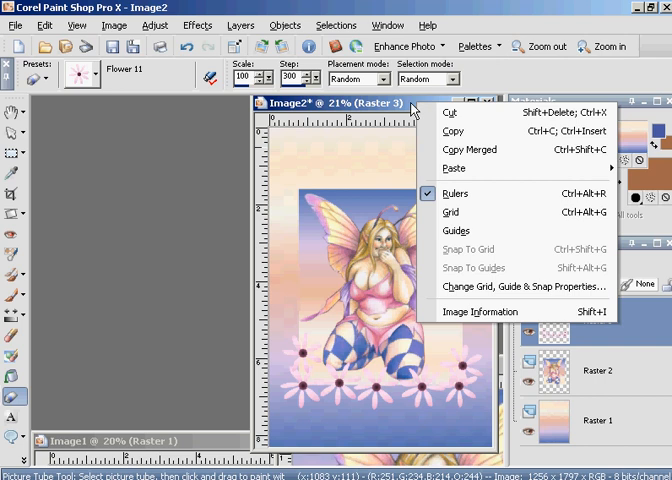
pyautogui.moveTo(450, 112)
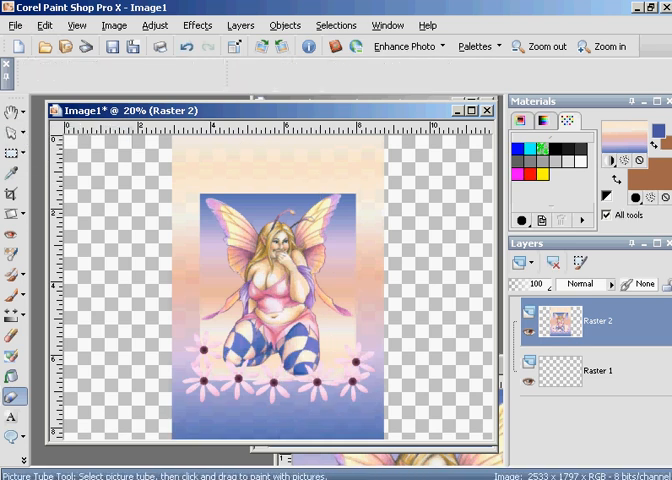
# - Start printing Image1 from the File menu
pyautogui.click(12, 132)
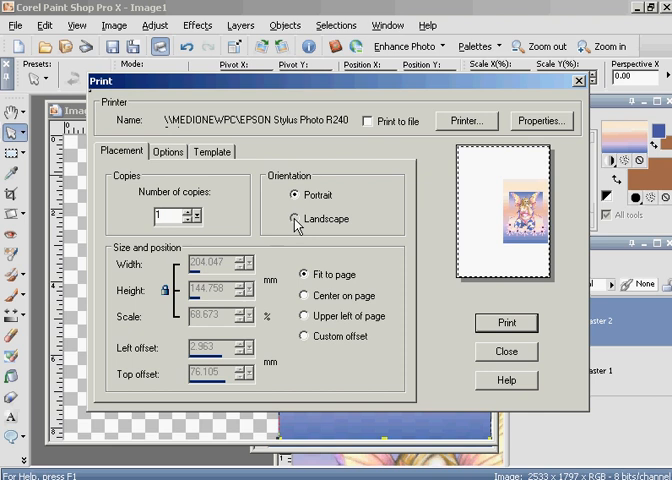
# - Choose Landscape orientation for the printout and close the settings
pyautogui.click(302, 218)
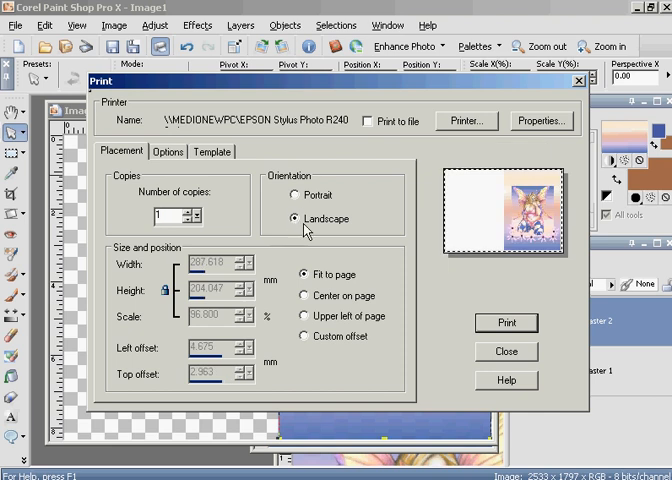
pyautogui.click(304, 218)
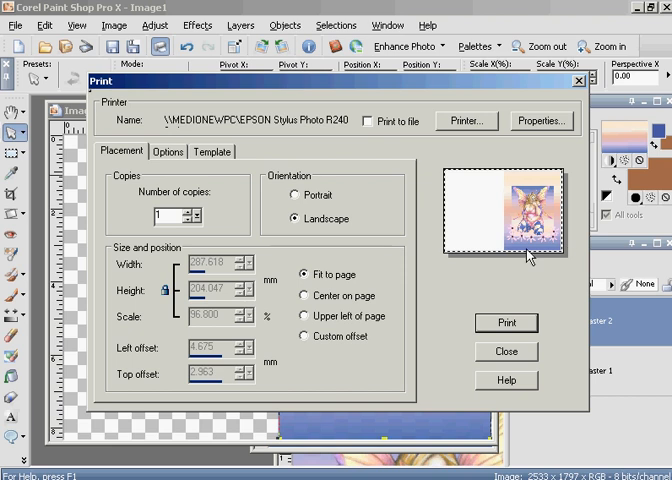
pyautogui.moveTo(588, 112)
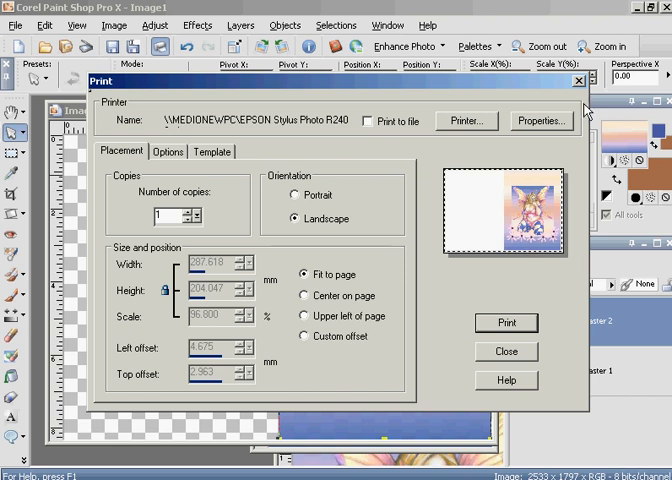
pyautogui.click(506, 352)
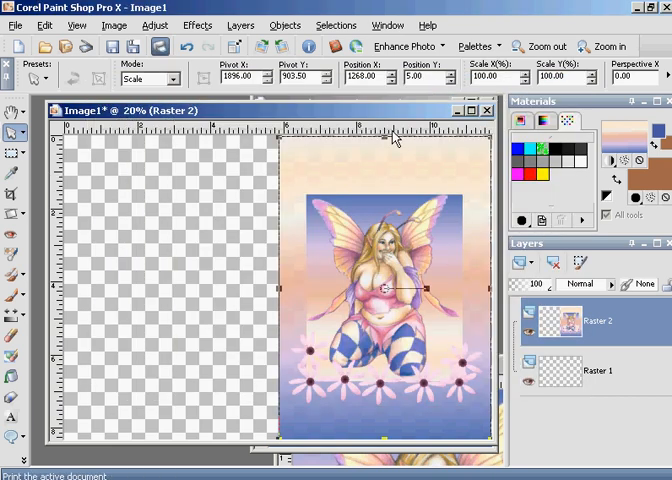